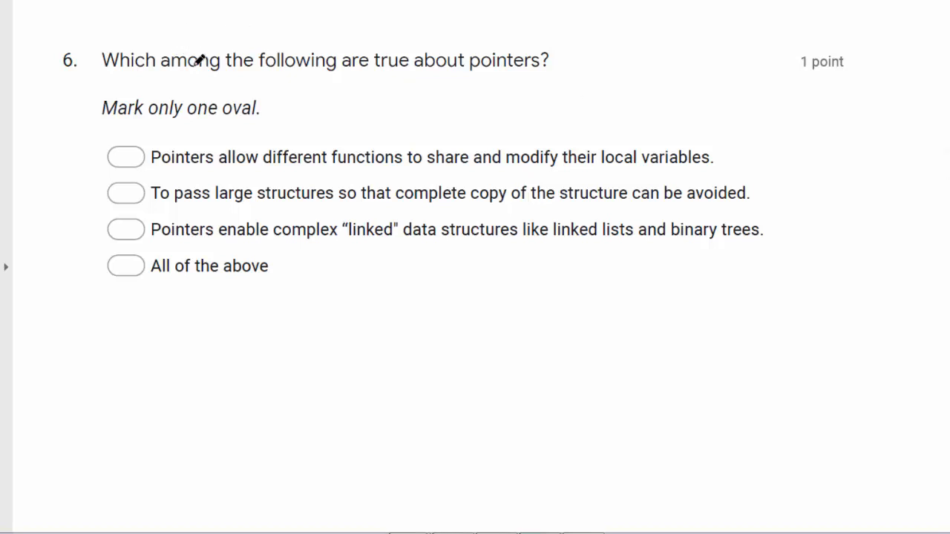
mouse_move(421, 165)
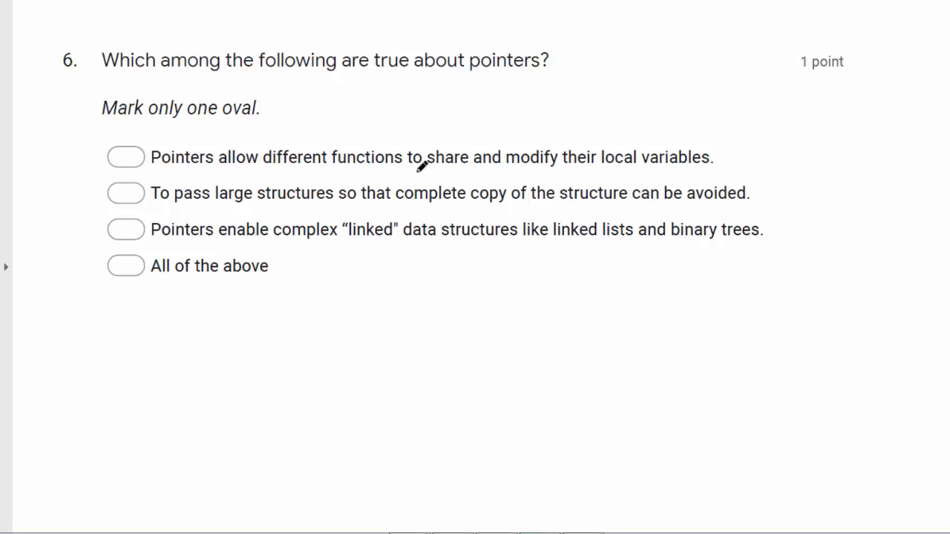
mouse_move(698, 175)
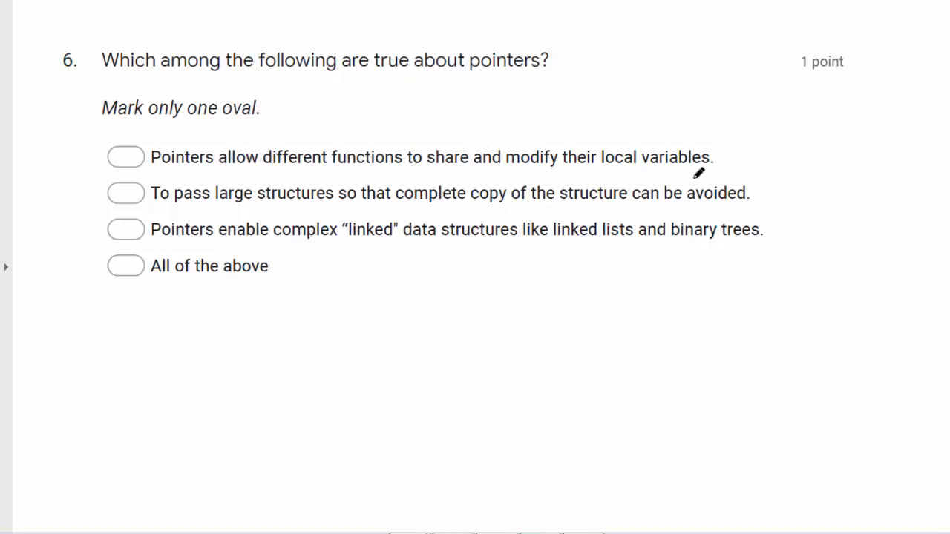
mouse_move(255, 214)
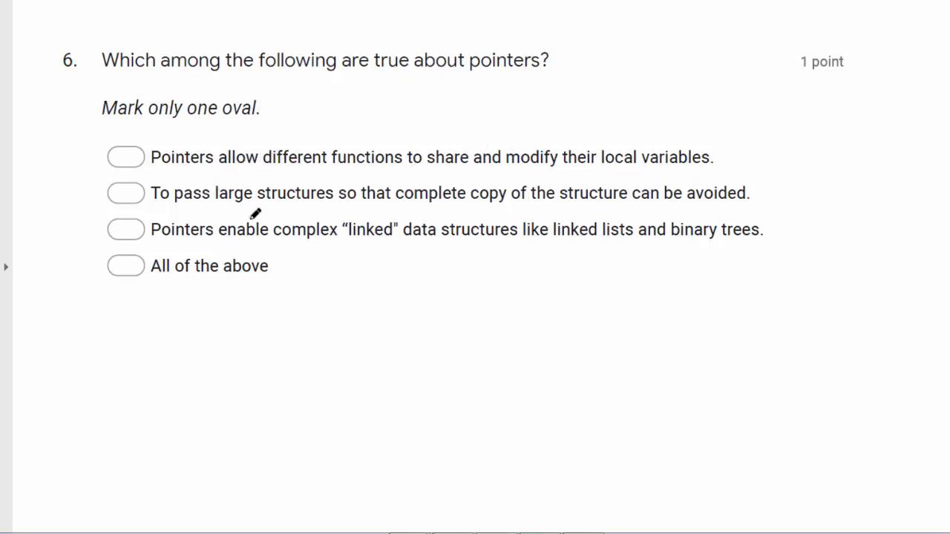
mouse_move(449, 204)
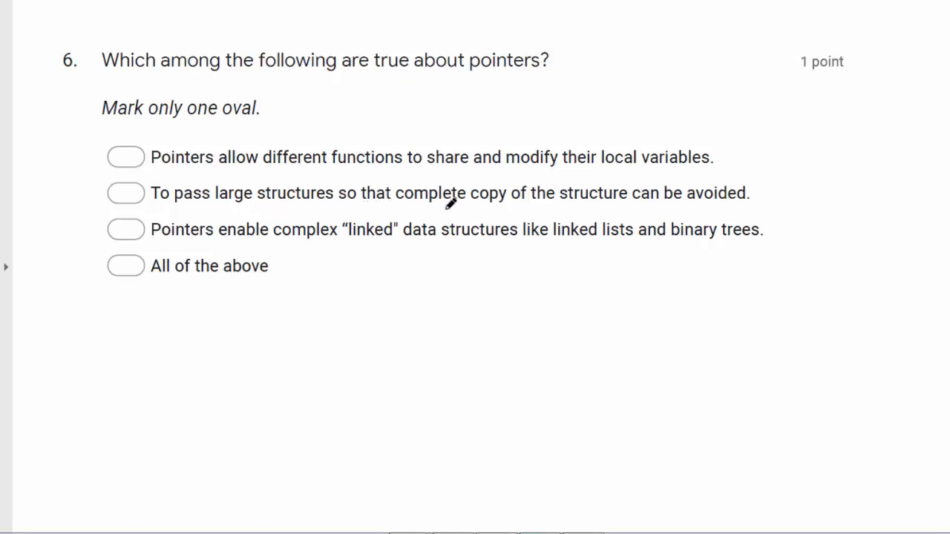
mouse_move(681, 197)
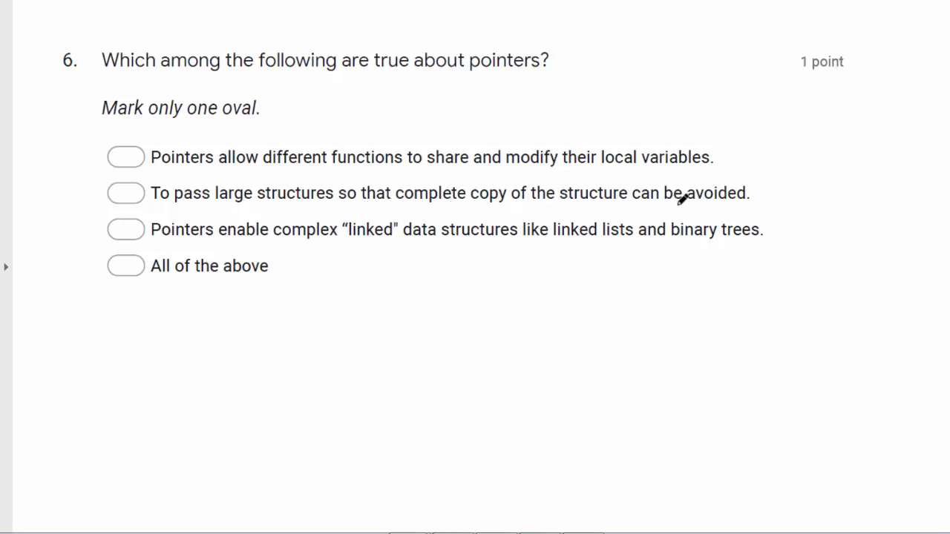
mouse_move(287, 251)
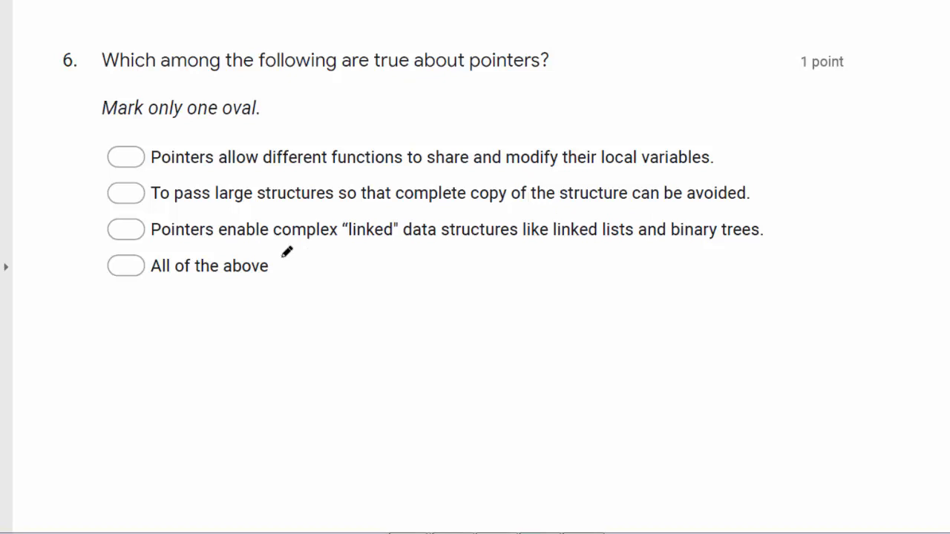
mouse_move(380, 243)
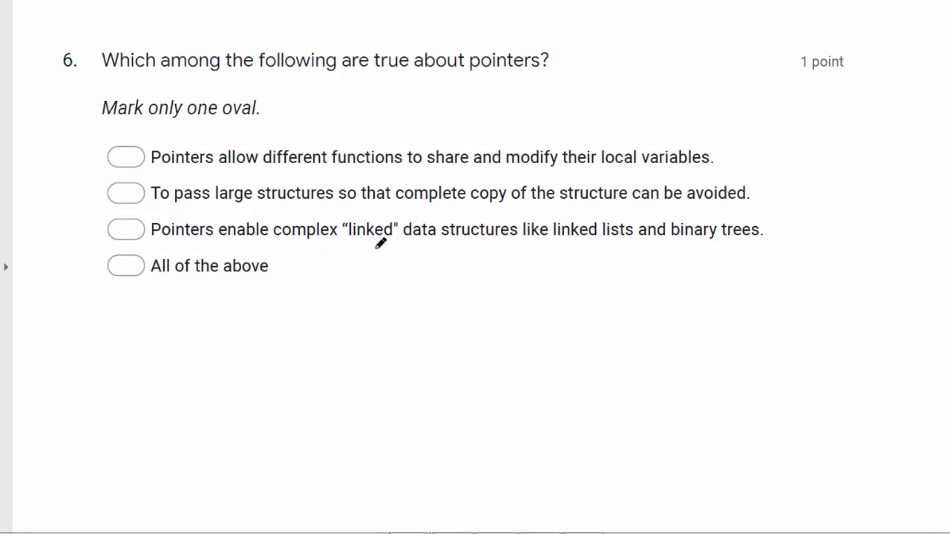
mouse_move(585, 257)
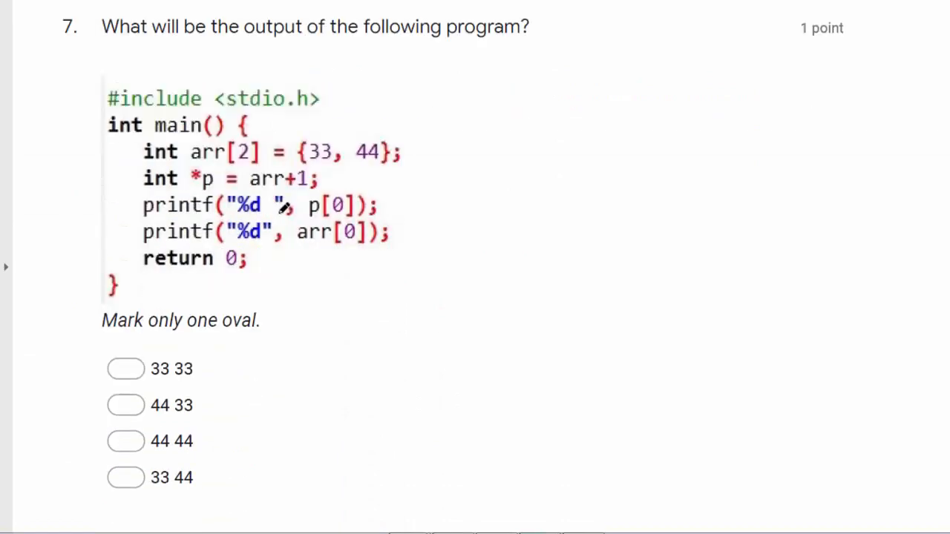
mouse_move(835, 19)
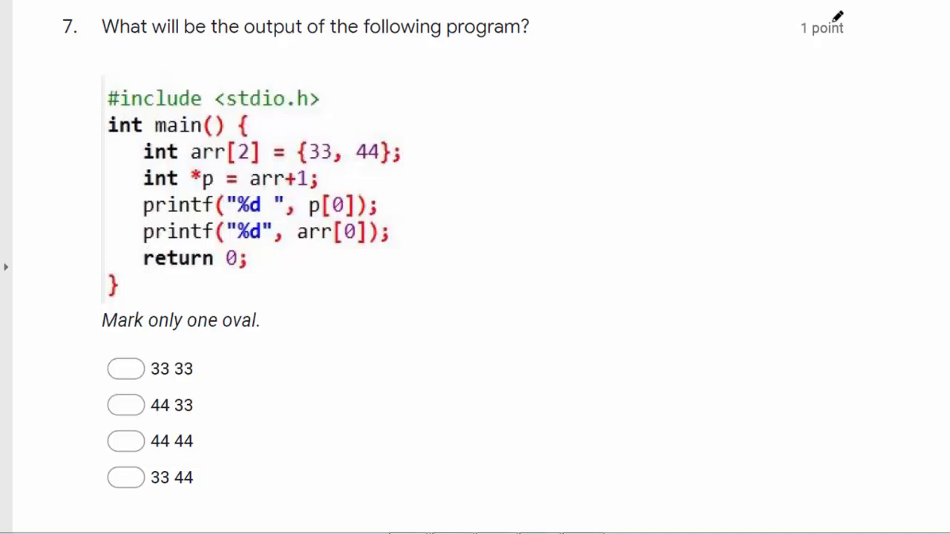